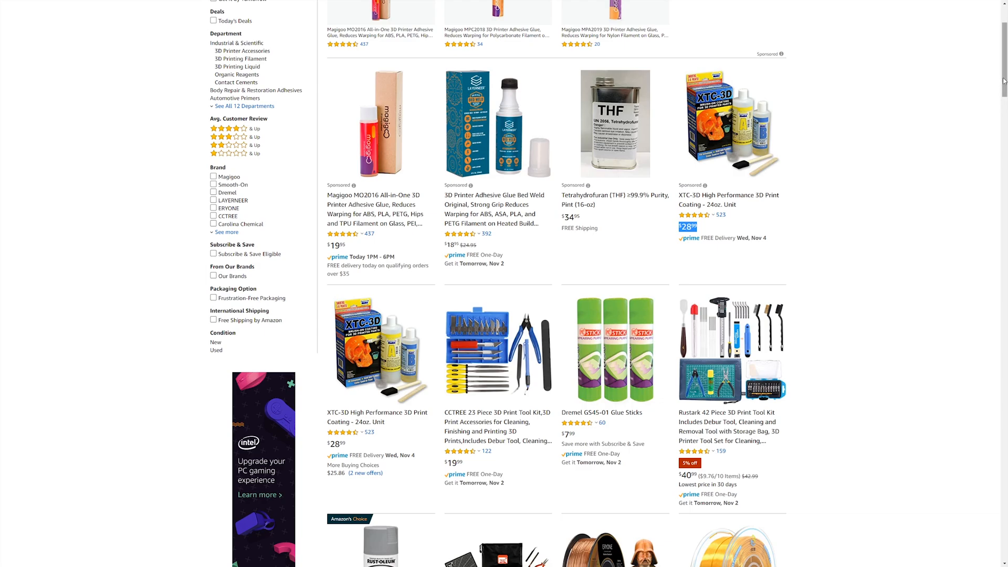
# - Open the UV Resin Crystal Clear Hard Type 120g listing at $18.99 from the results
pyautogui.scroll(-3)
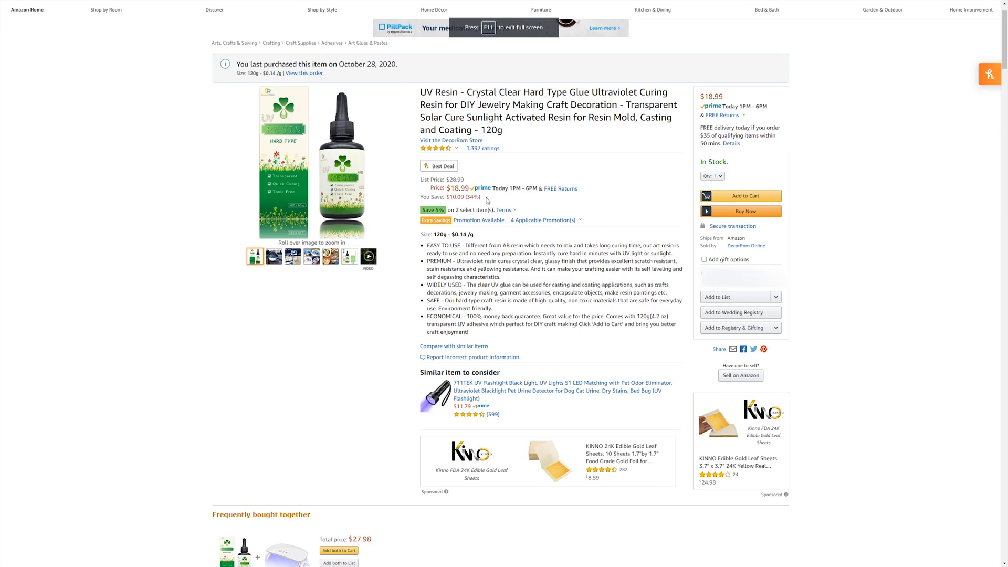
pyautogui.doubleClick(492, 130)
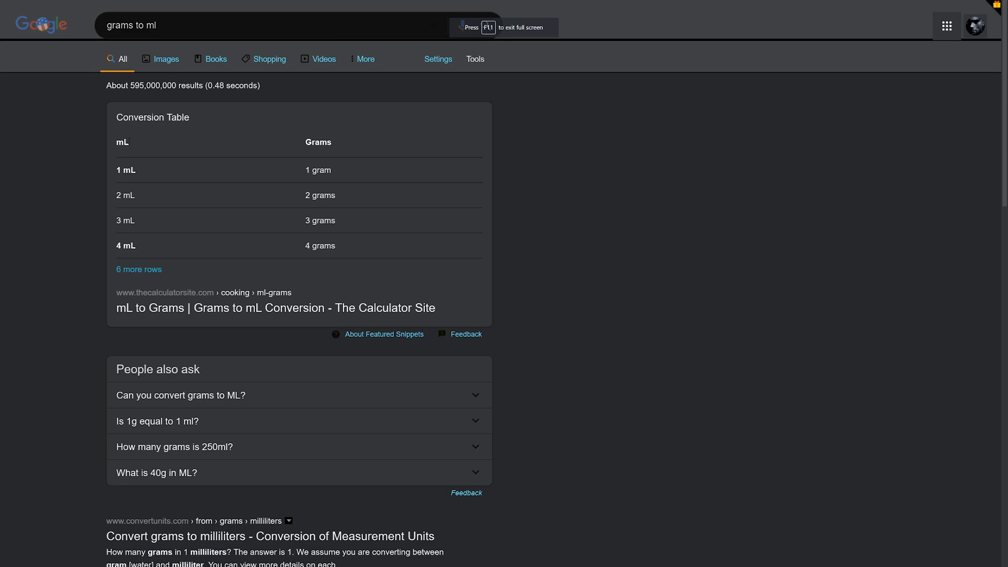
pyautogui.moveTo(305, 155)
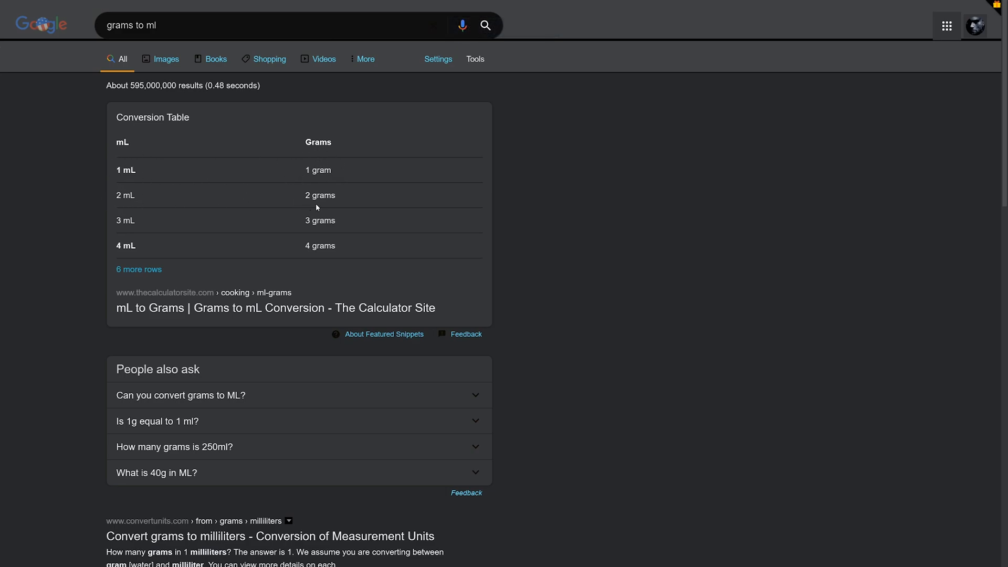
pyautogui.moveTo(105, 212)
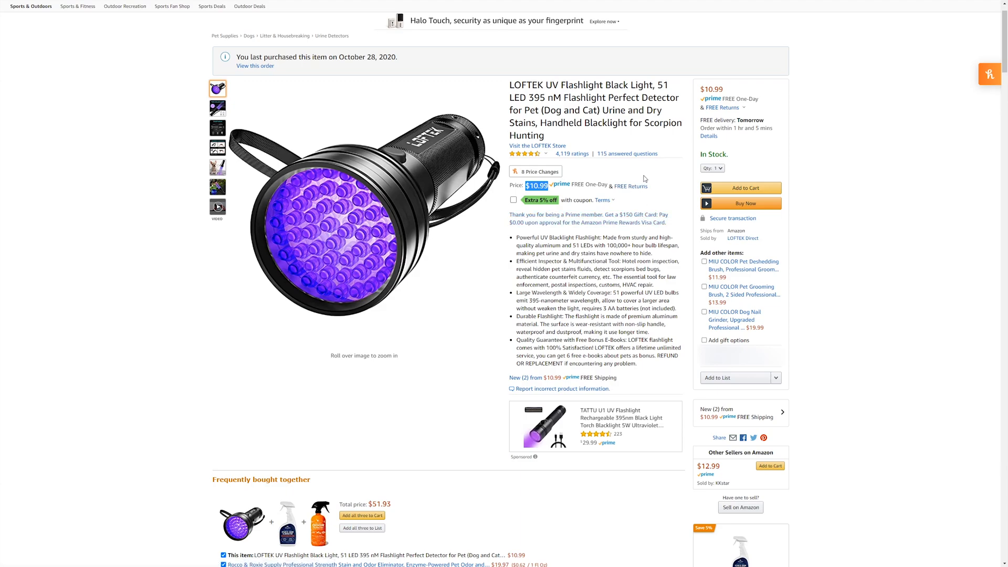
pyautogui.moveTo(638, 175)
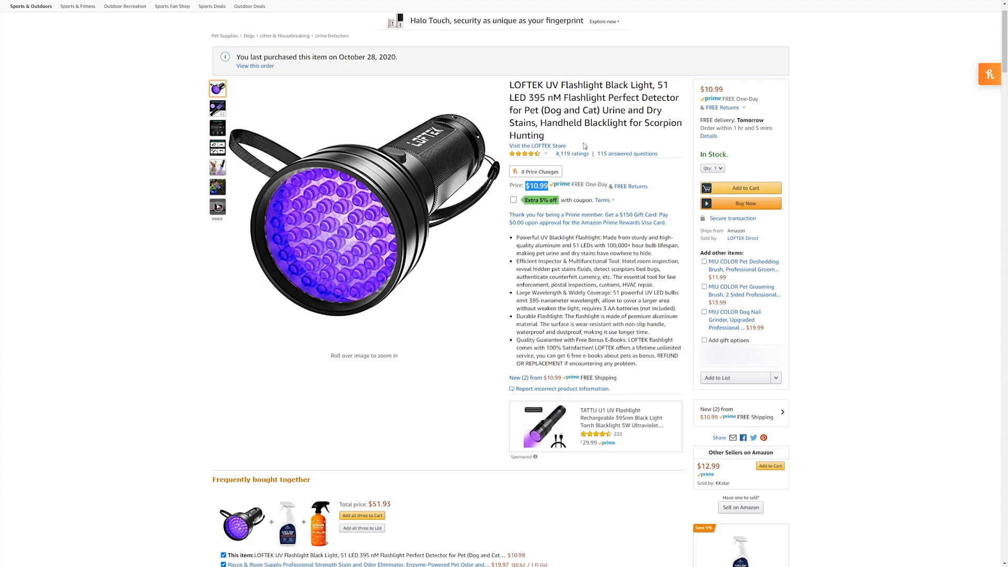
pyautogui.moveTo(658, 209)
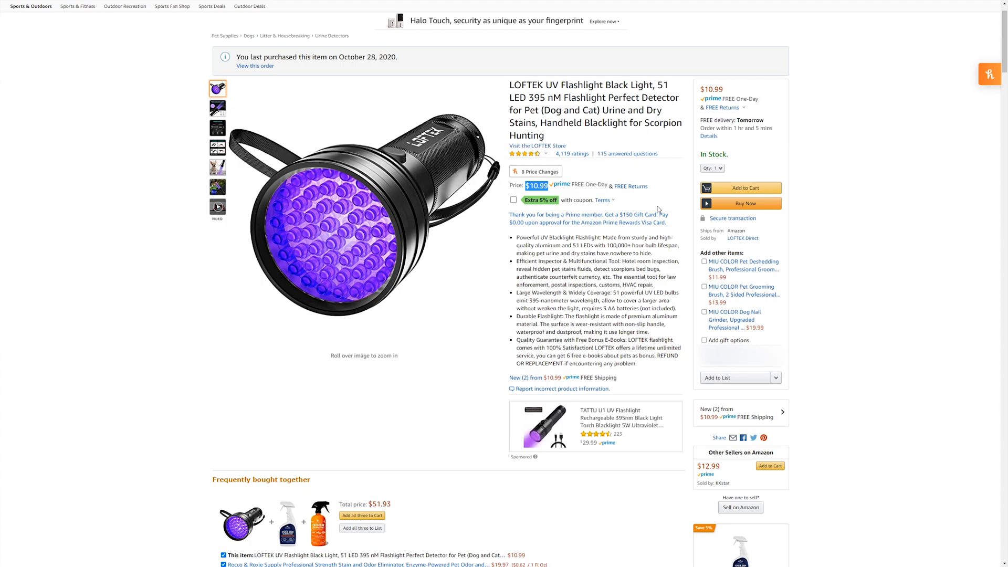